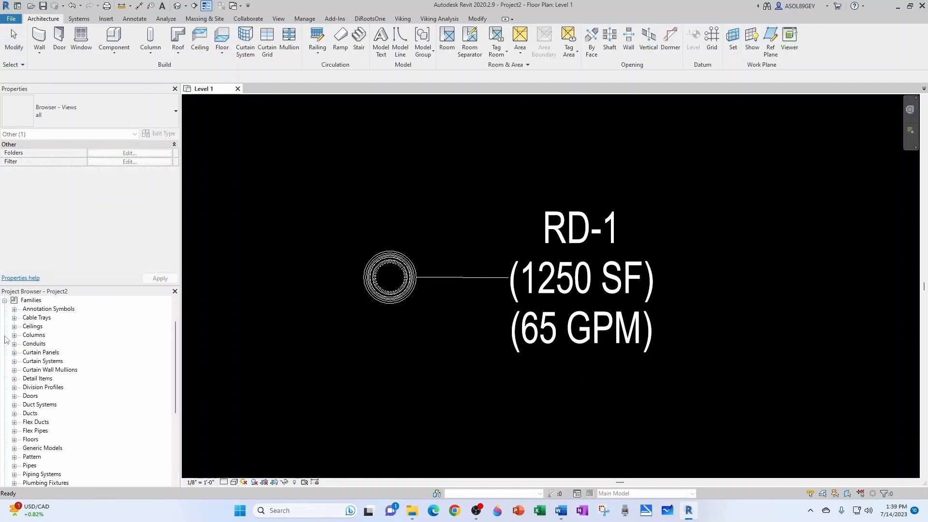
Step: Duplicate the Hydronic Return piping system type and rename the copy 'AJS - Drain - Rain Water Leader'
left_click(41, 361)
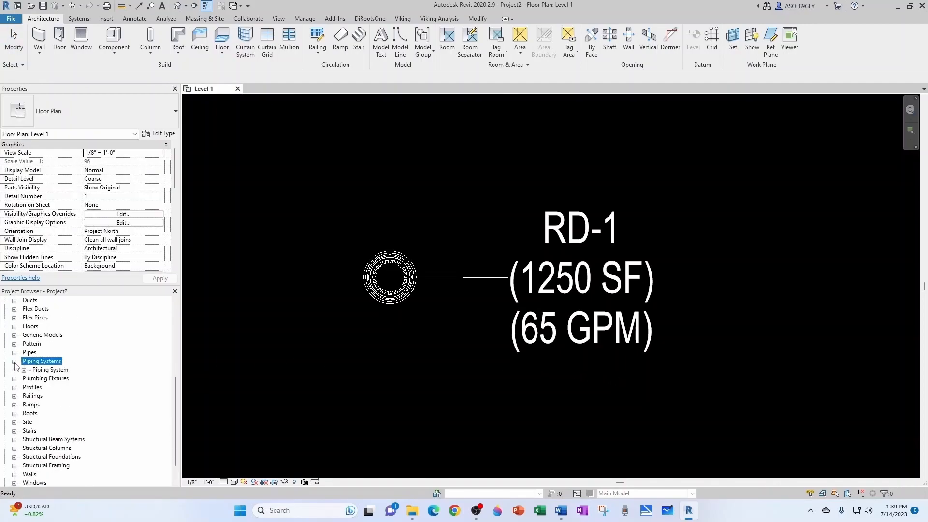
left_click(25, 369)
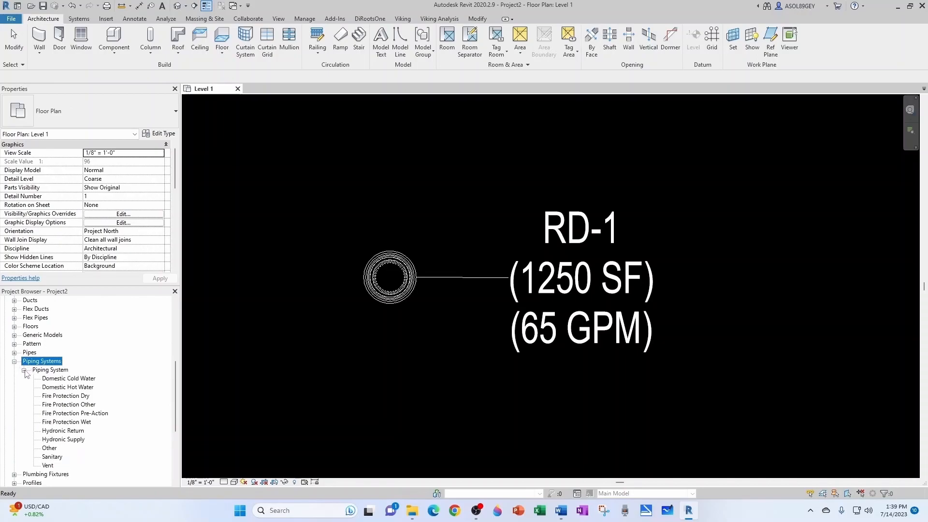
scroll("down", 3)
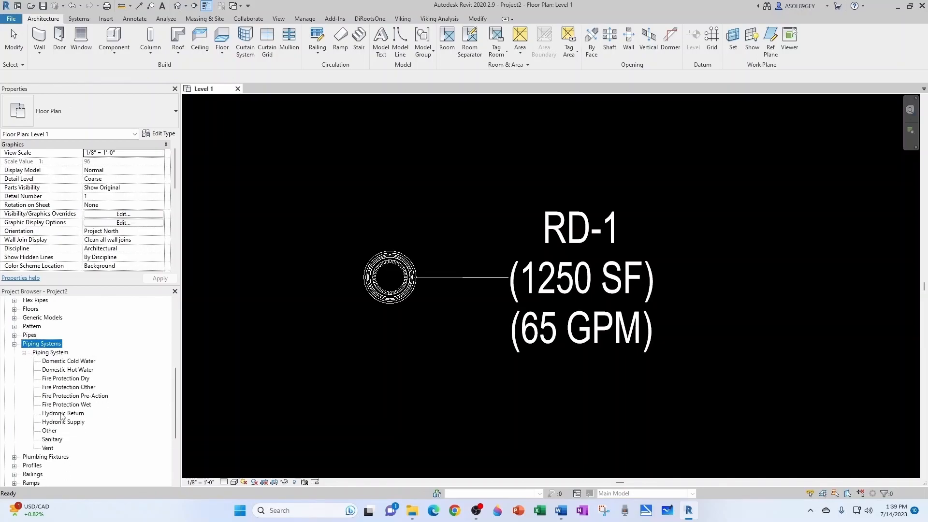
left_click(62, 413)
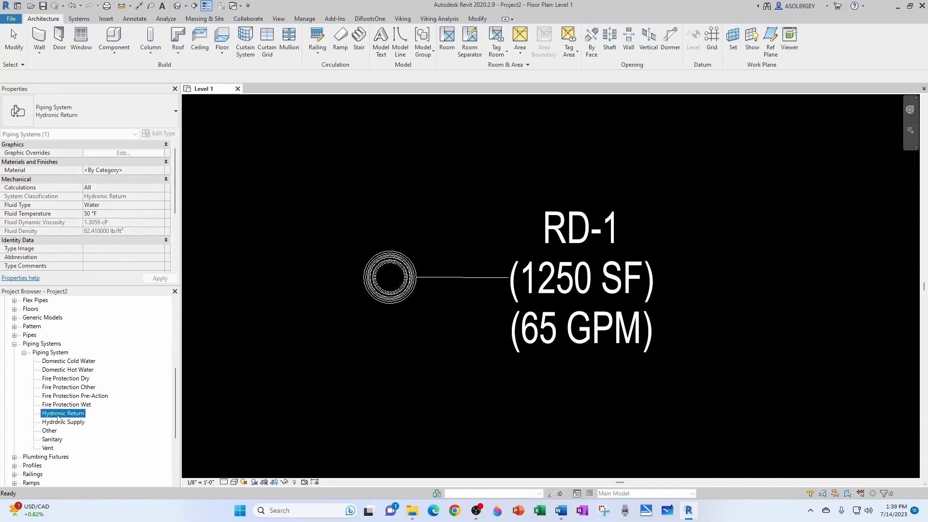
right_click(62, 414)
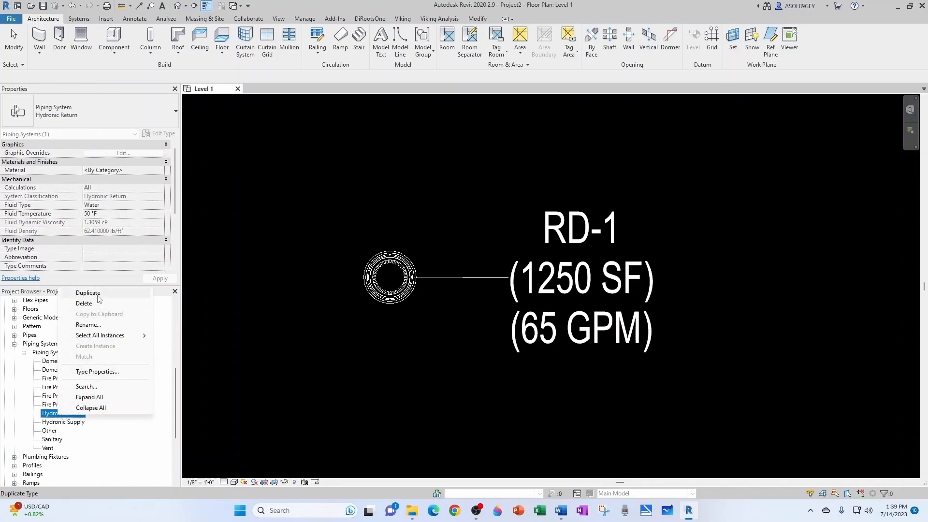
left_click(87, 292)
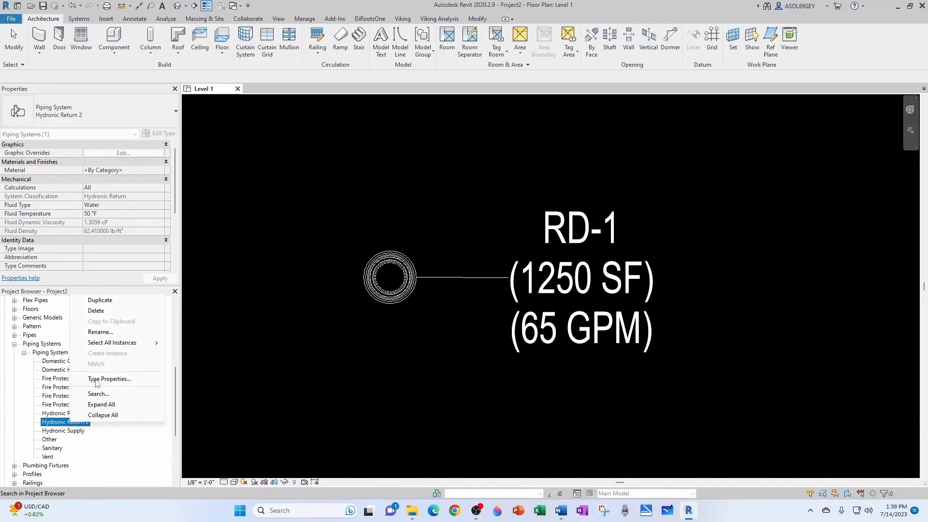
left_click(100, 331)
type("AJS - Drain - Rain Water Leader")
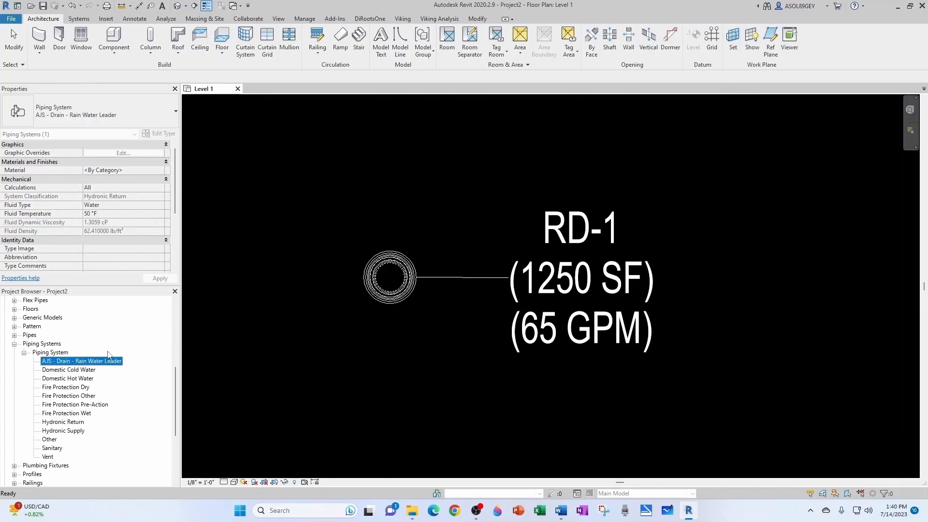
Step: Set the Rain Water Leader type's line graphic override colour to green
right_click(82, 361)
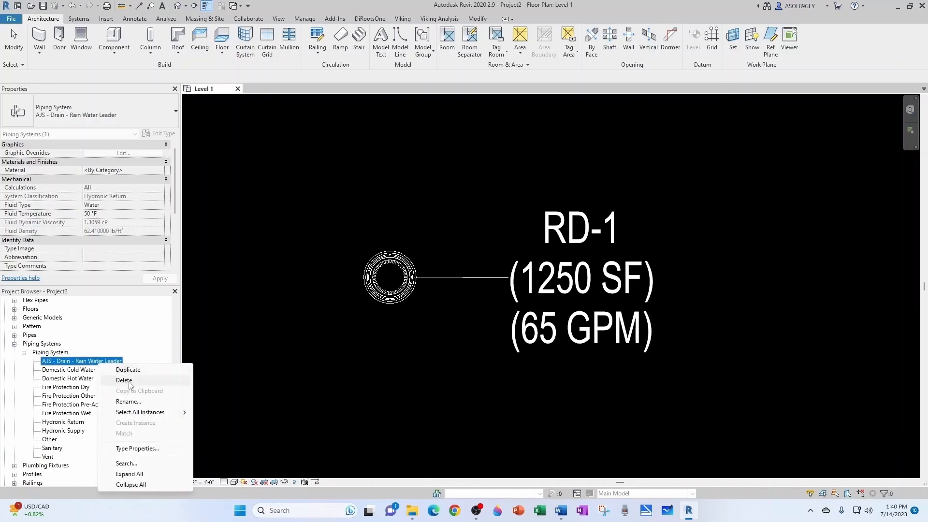
left_click(138, 448)
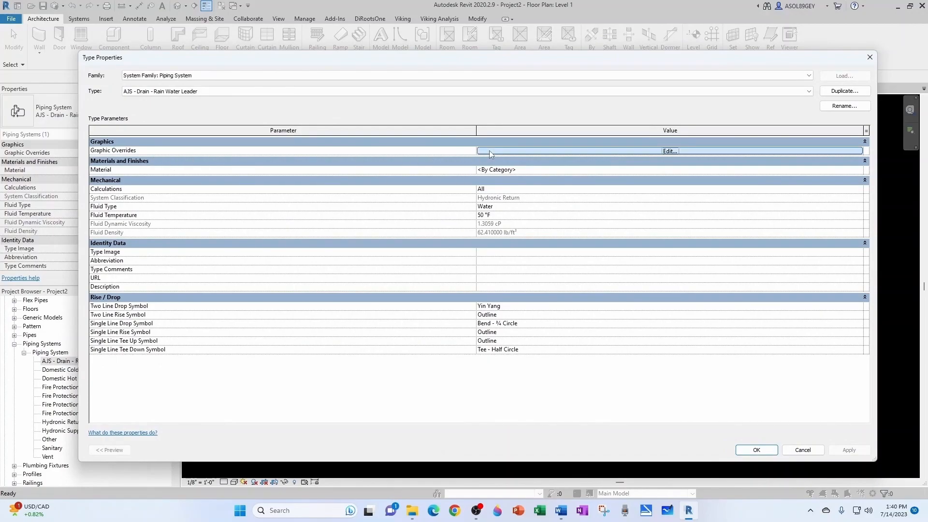
left_click(670, 151)
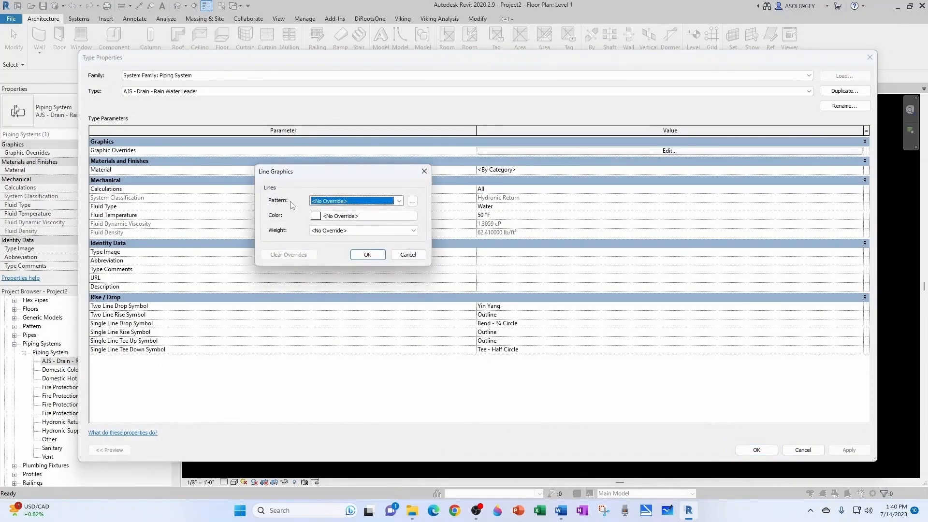
left_click(316, 216)
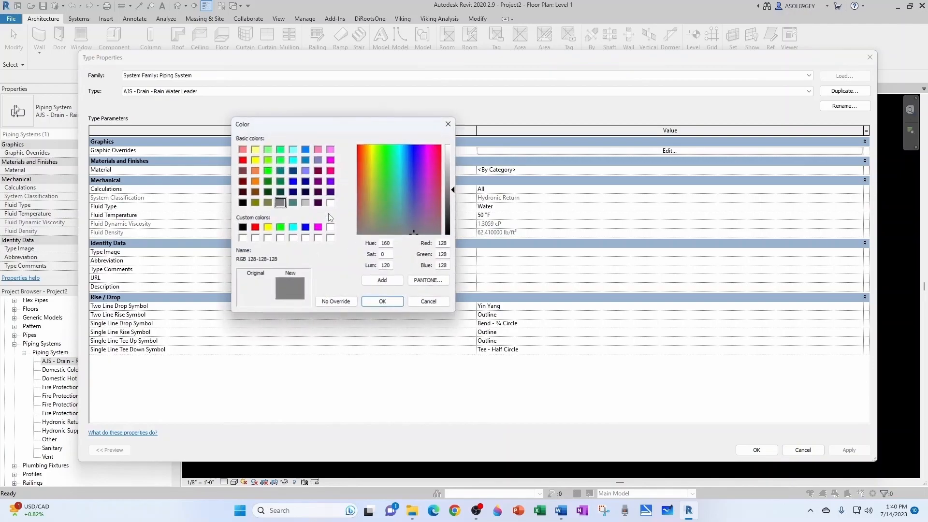
left_click(382, 301)
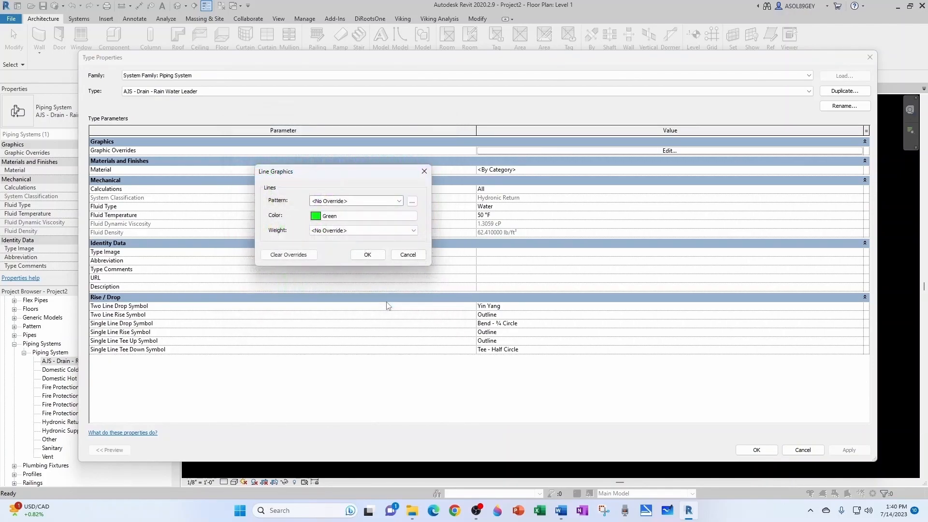
left_click(407, 254)
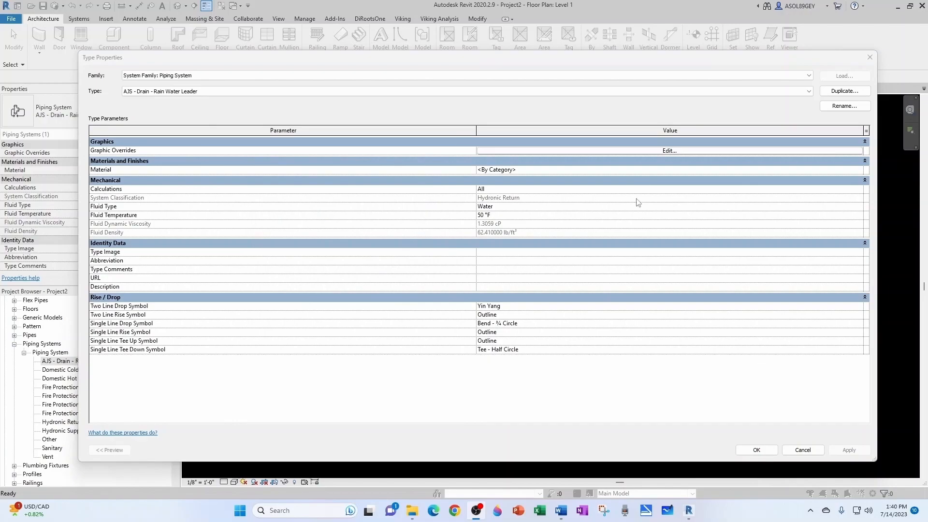
Step: Set the system's calculations to Flow only with abbreviation RWL and apply
left_click(857, 189)
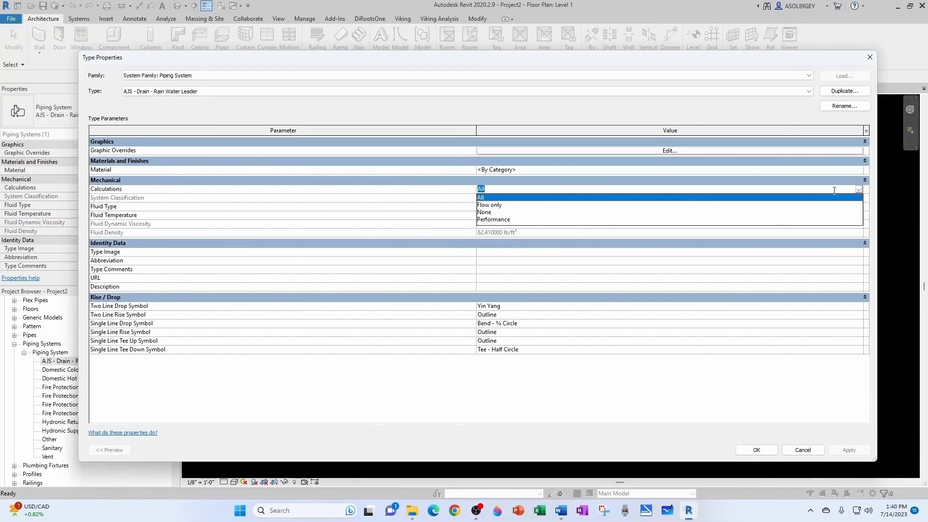
left_click(490, 204)
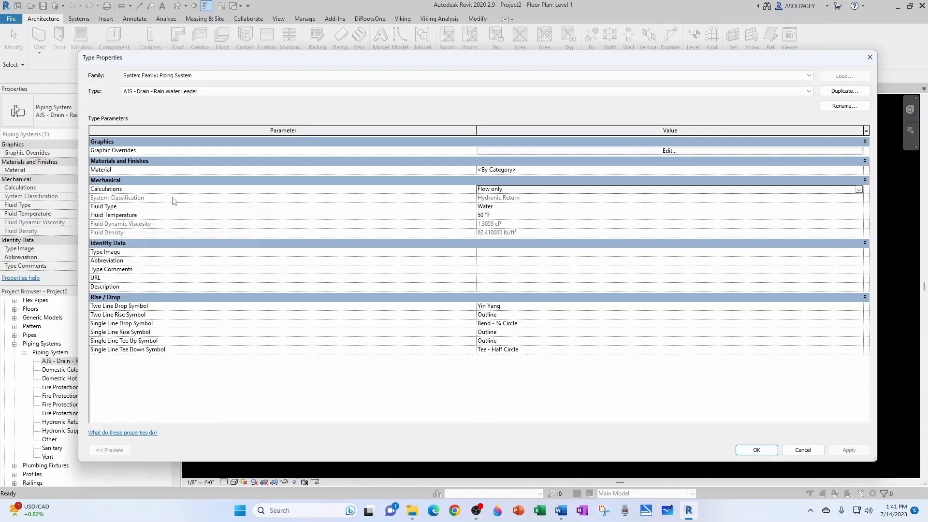
mouse_move(524, 205)
type("RWL")
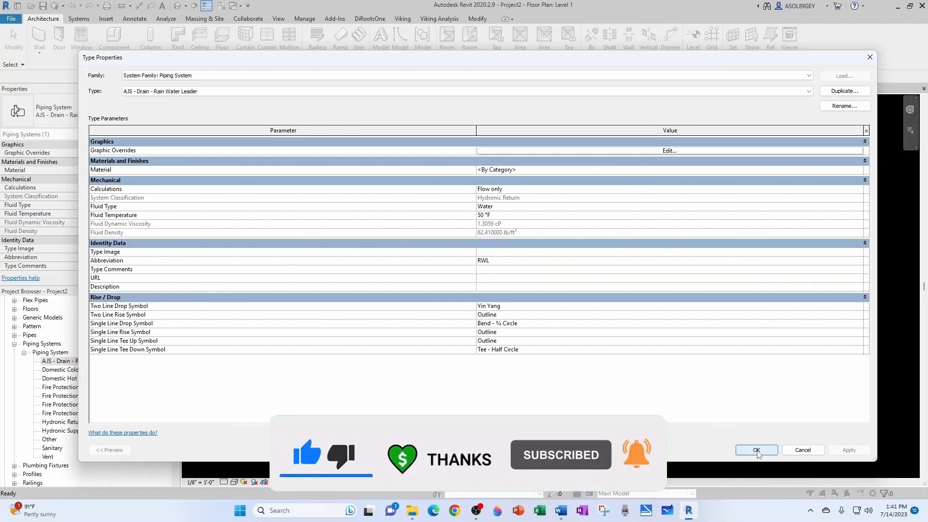
left_click(757, 450)
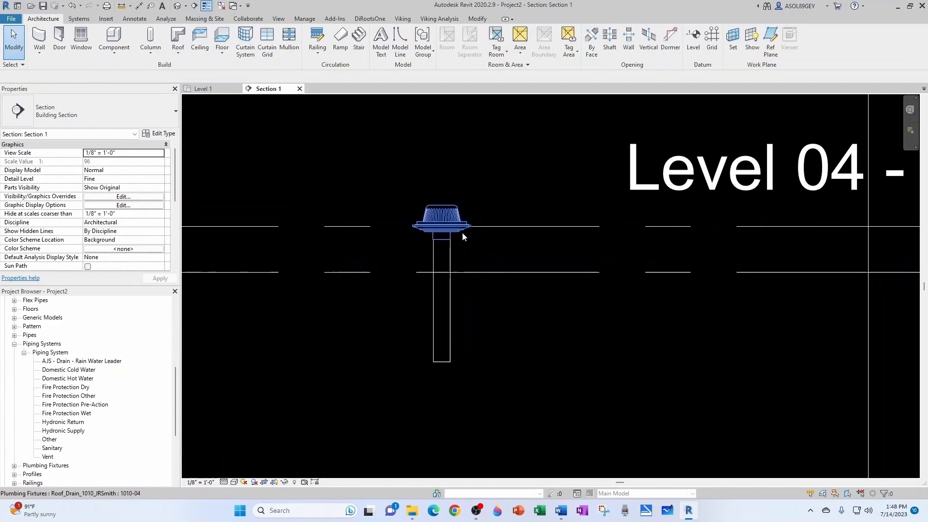
Step: Select the roof drain and pipe below, changing System Type to the Rain Water Leader system
left_click(441, 222)
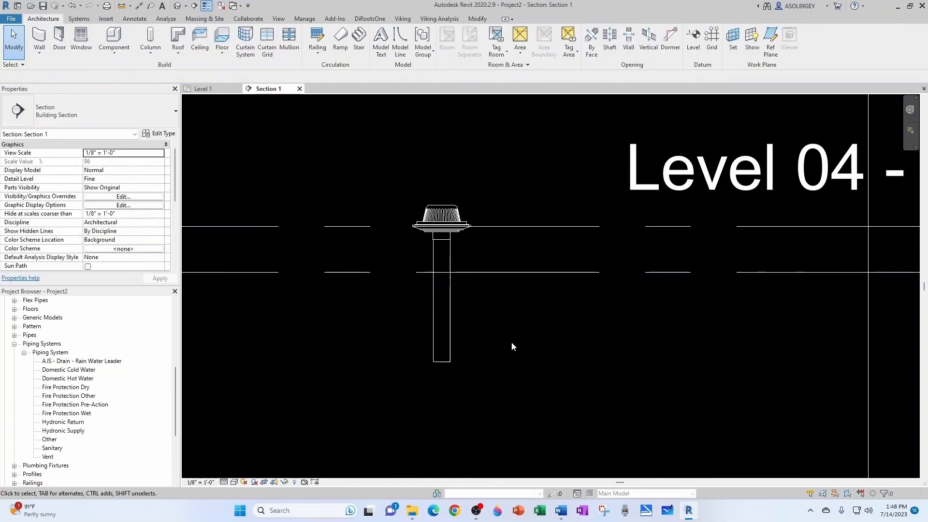
left_click(441, 295)
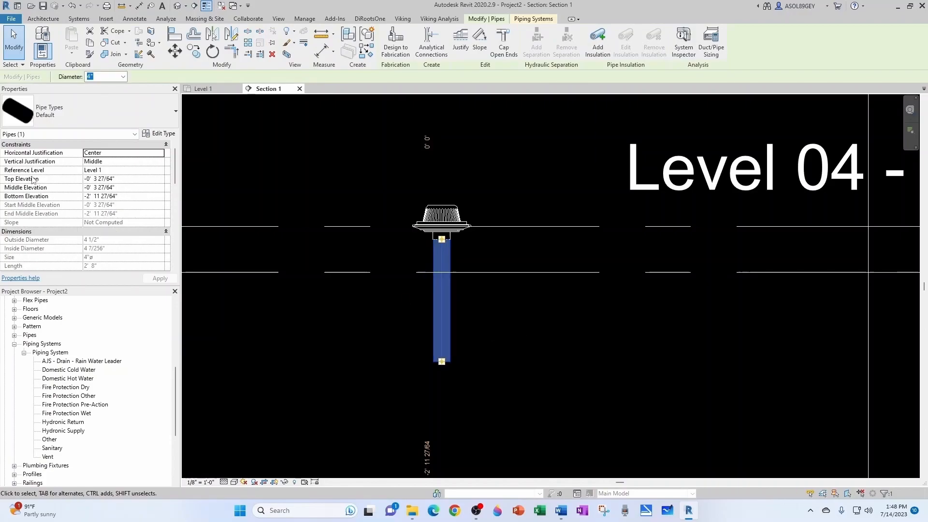
scroll("down", 3)
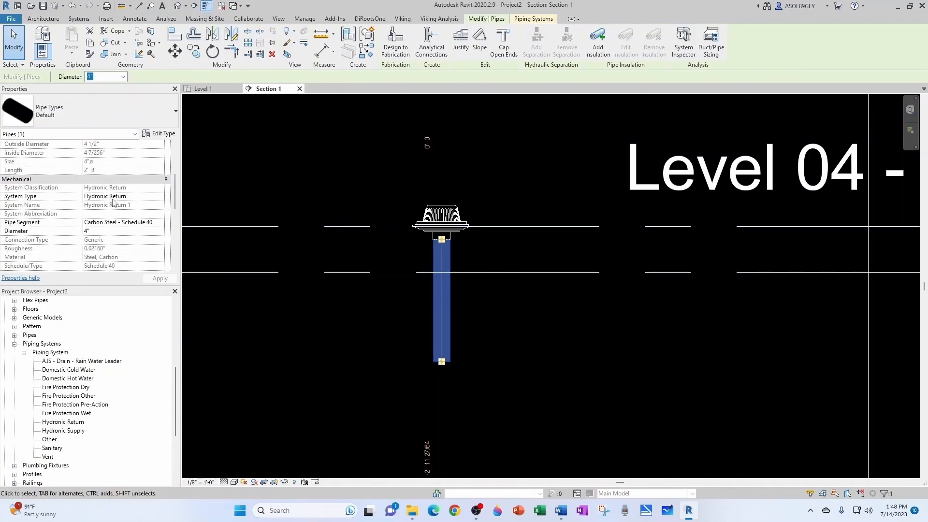
mouse_move(148, 201)
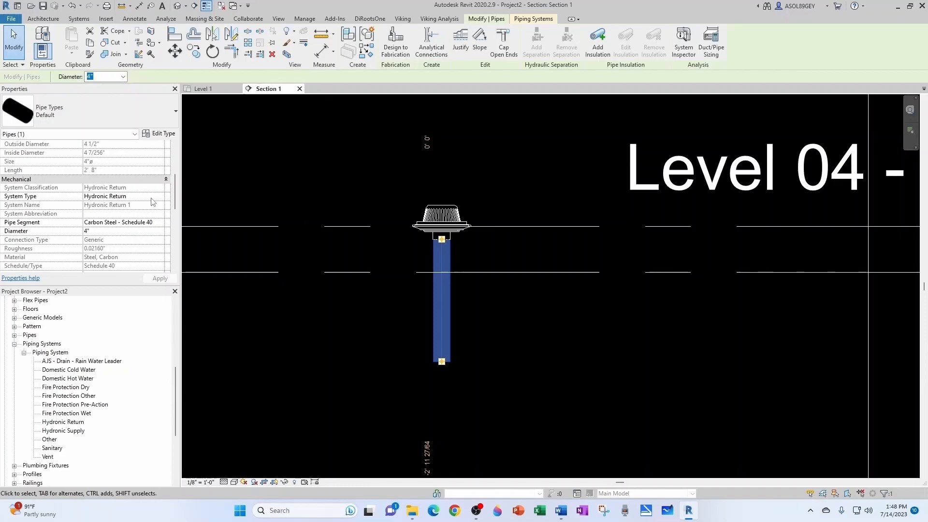
left_click(160, 195)
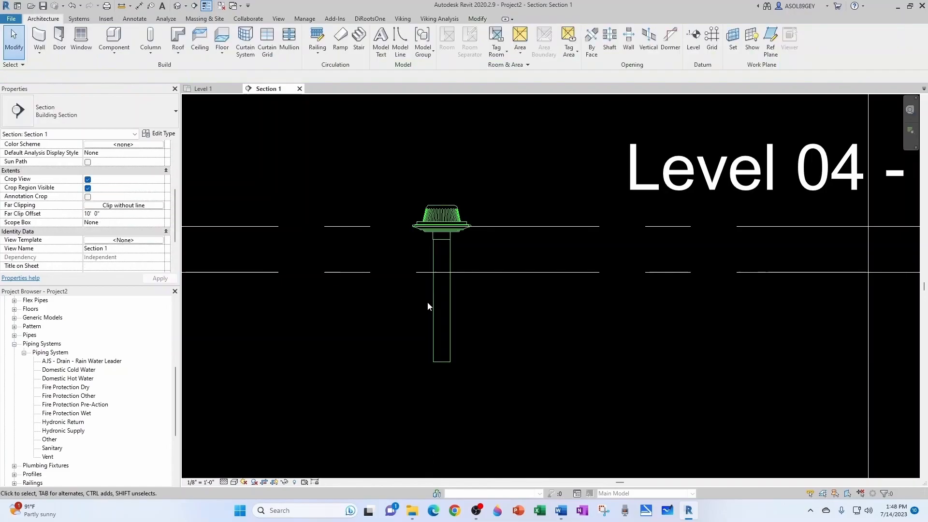
mouse_move(488, 211)
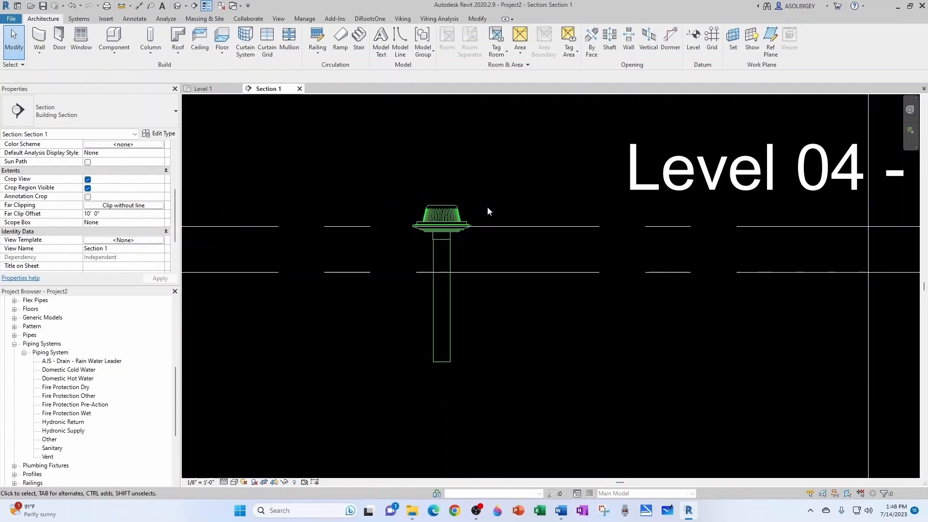
Step: Select the pipe beneath the roof drain to read its 65 GPM flow
left_click(440, 319)
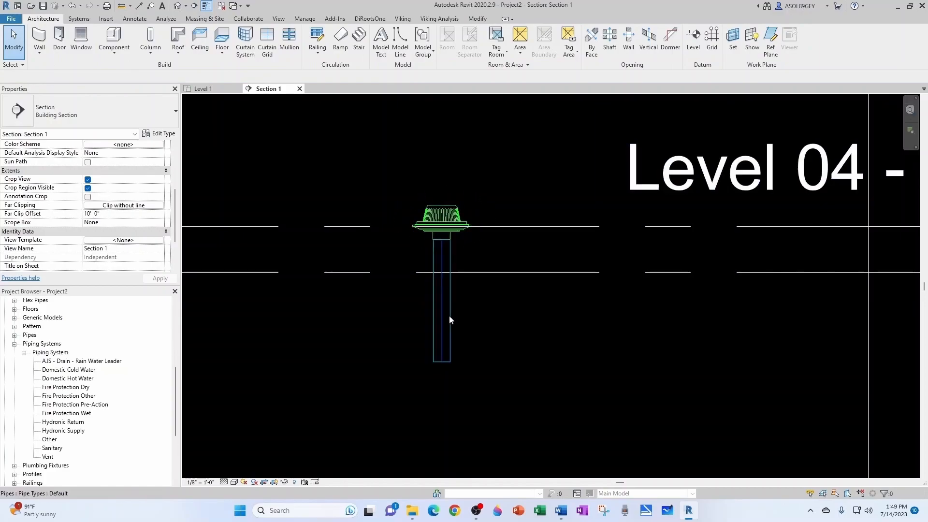
left_click(441, 296)
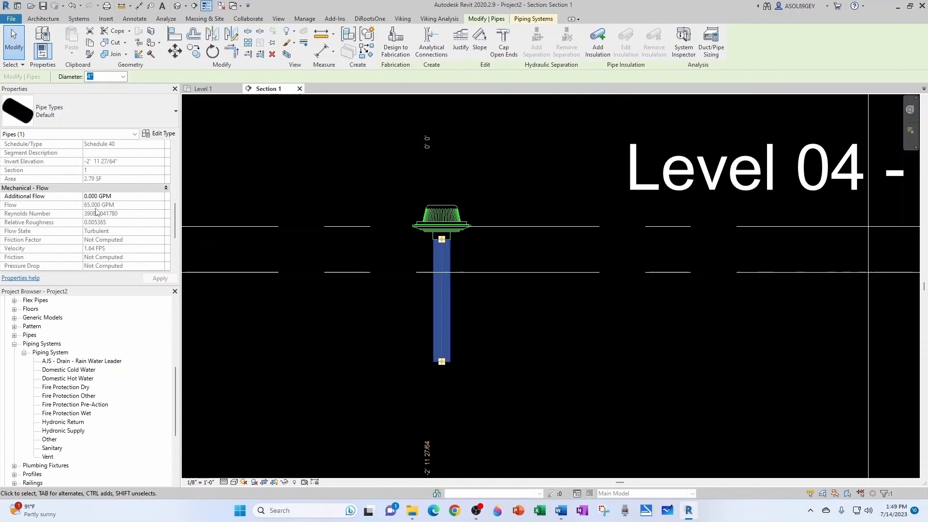
mouse_move(441, 221)
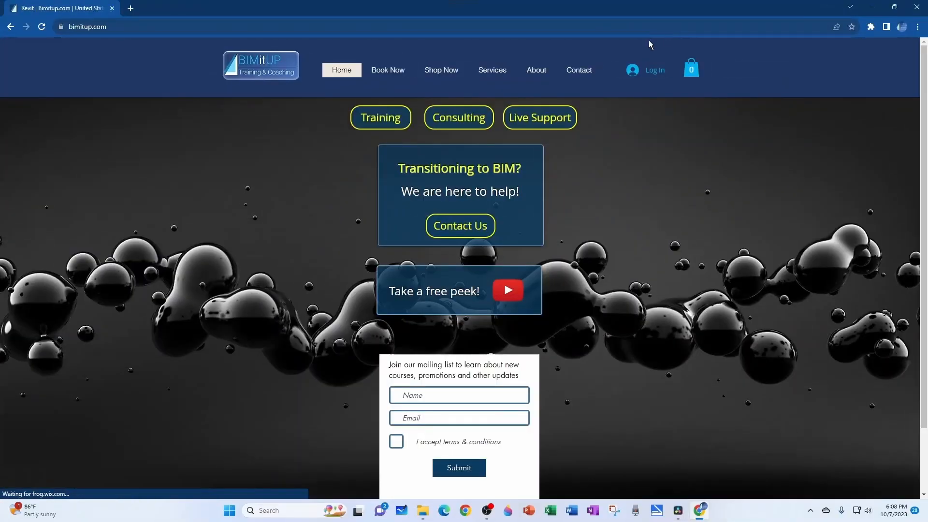
Step: Open the BIMitUP sign-up form, switch to Log In, and choose a log-in option
left_click(645, 70)
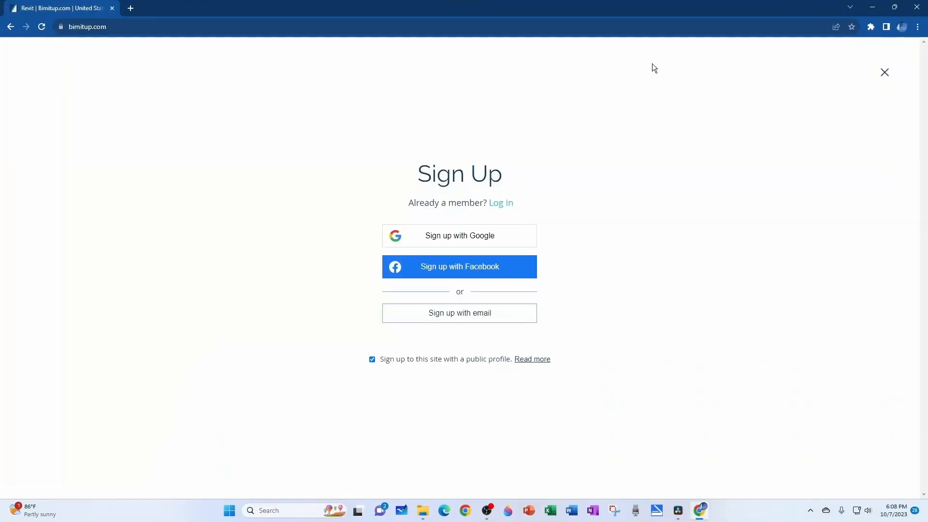
mouse_move(438, 267)
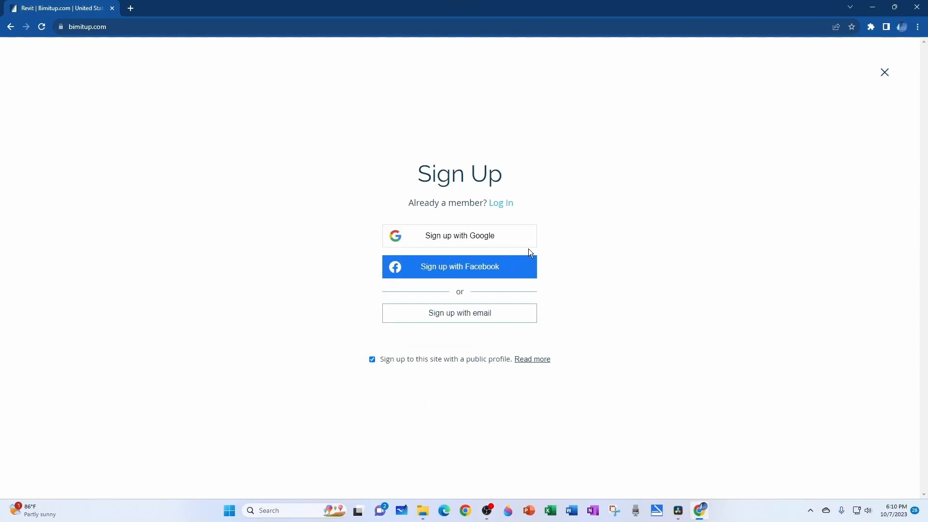
left_click(500, 203)
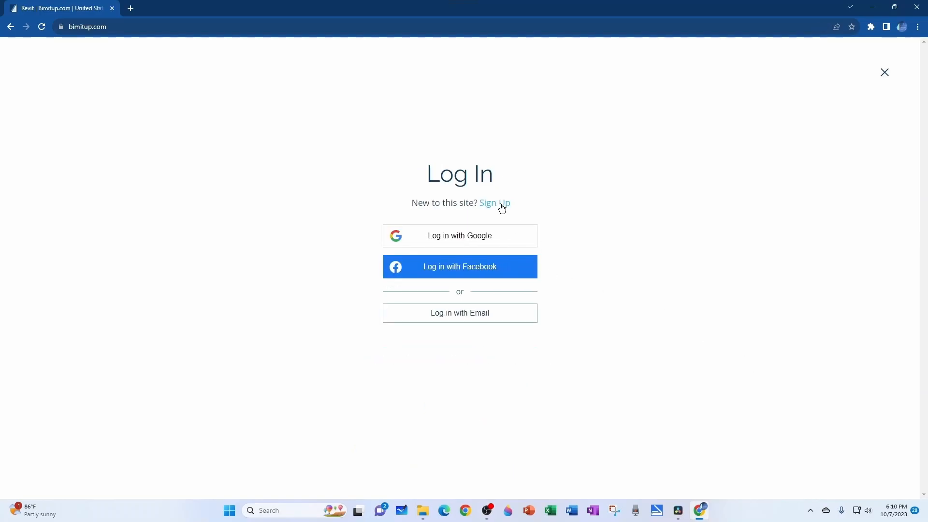
left_click(884, 72)
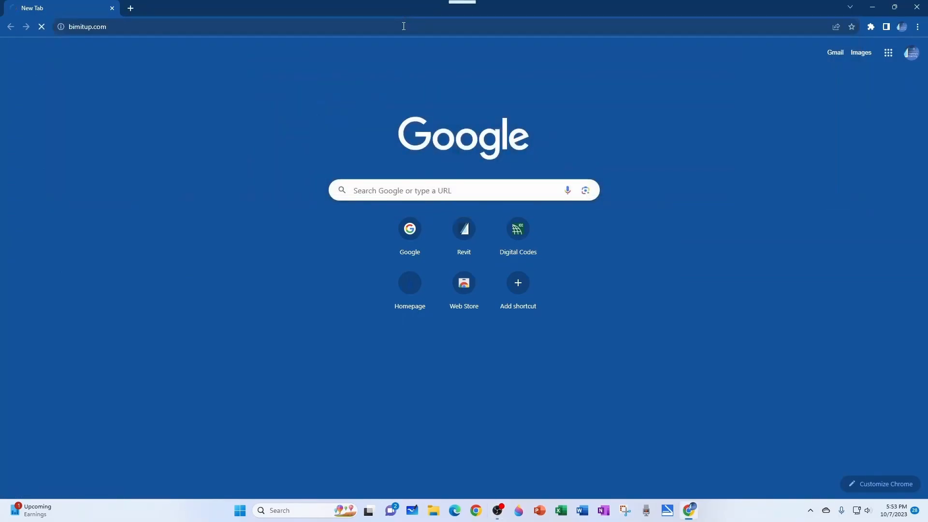
Step: Go to My Programs from the account menu, then view the full program catalogue
left_click(87, 26)
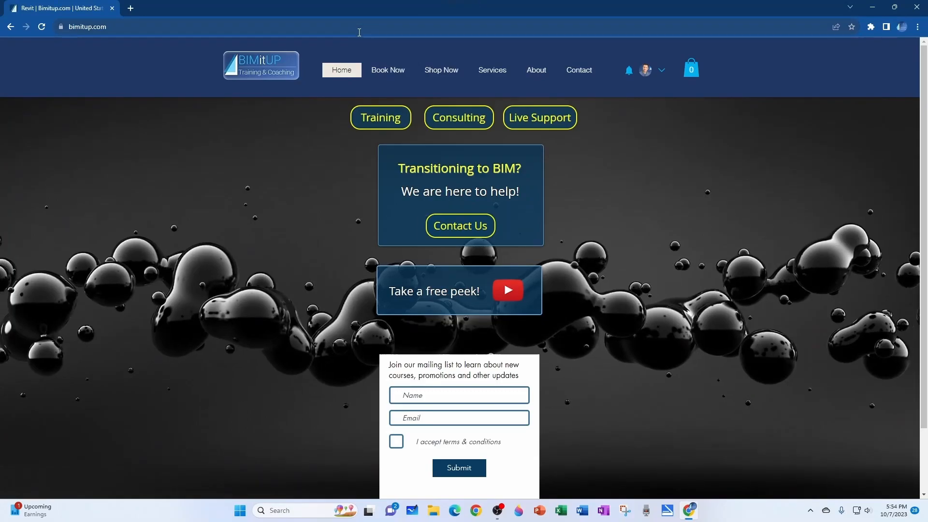
left_click(646, 70)
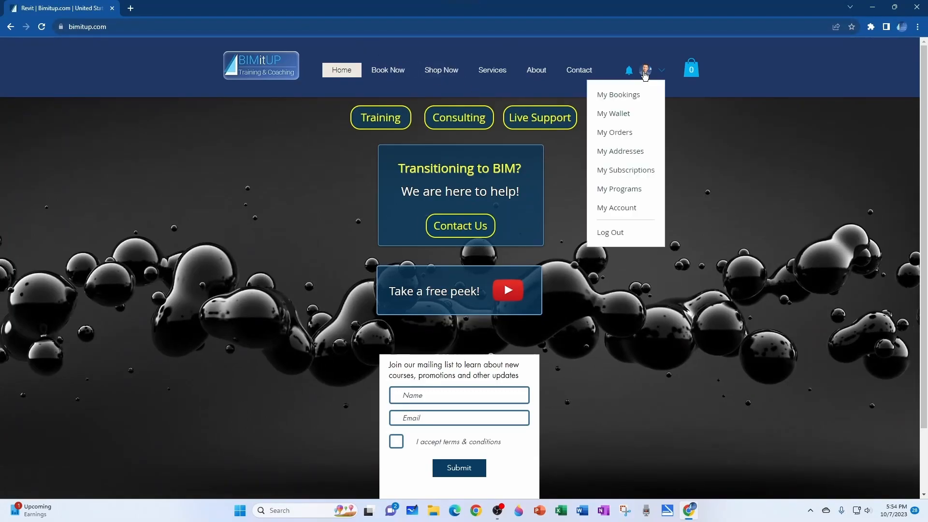
left_click(620, 189)
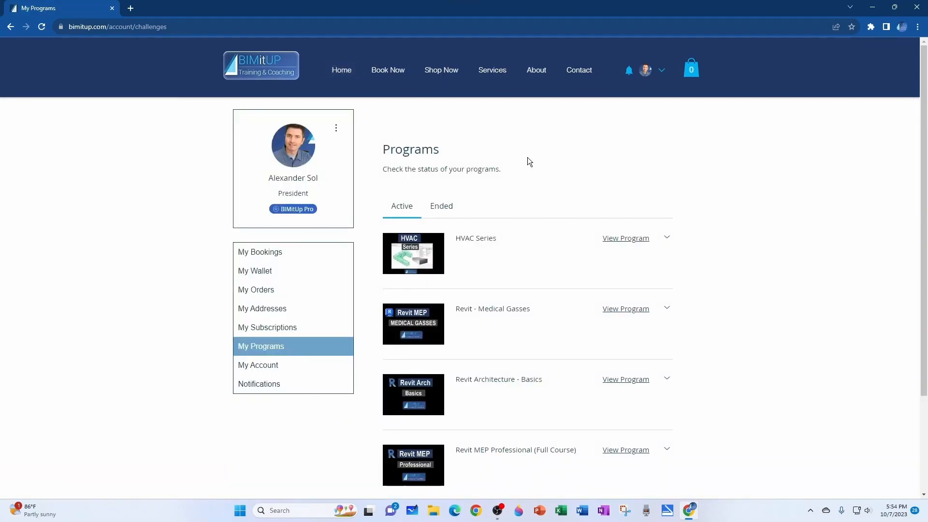
mouse_move(409, 208)
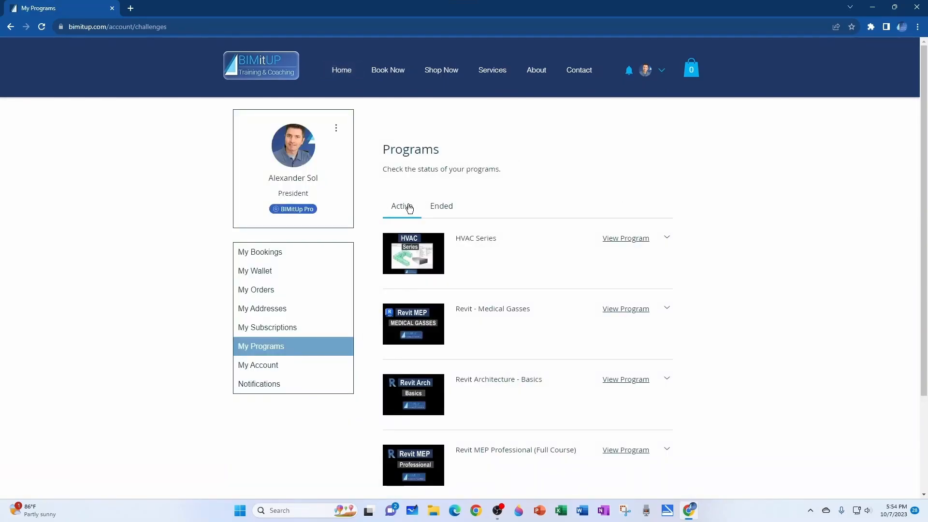
scroll("down", 3)
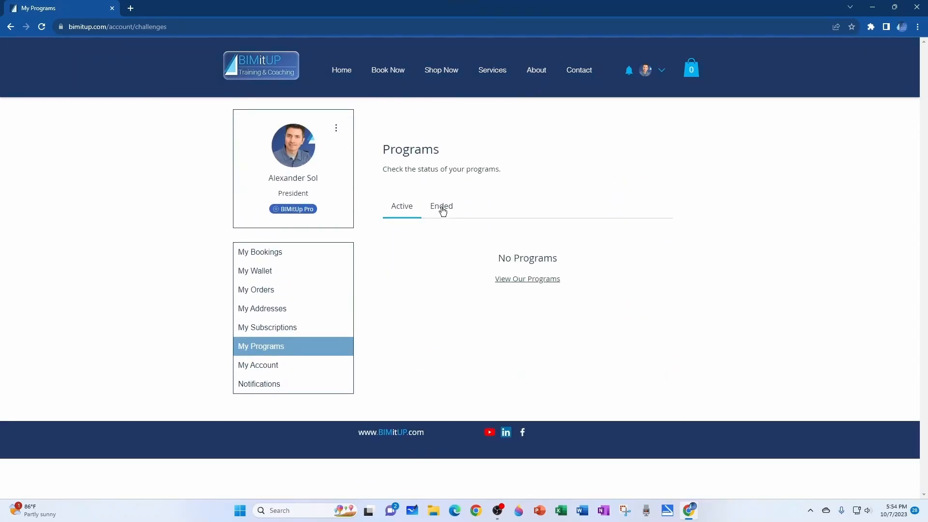
left_click(526, 279)
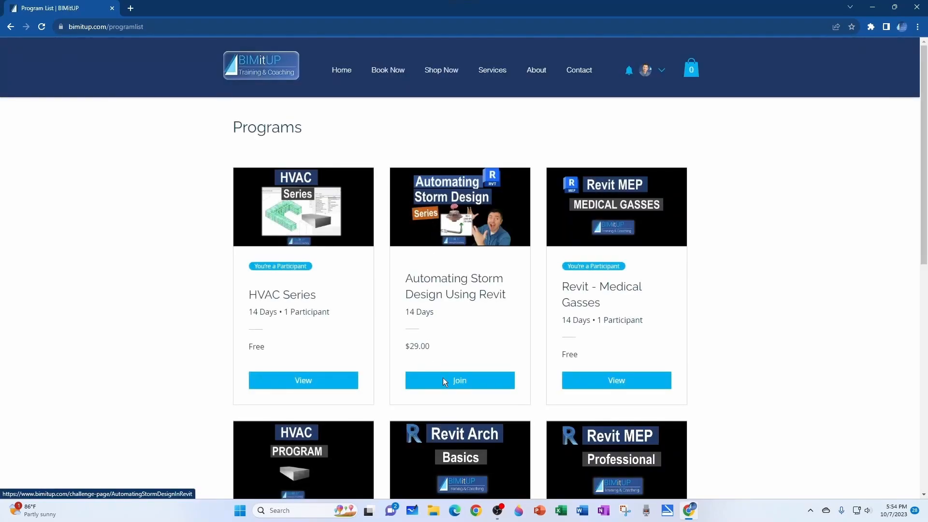
mouse_move(506, 281)
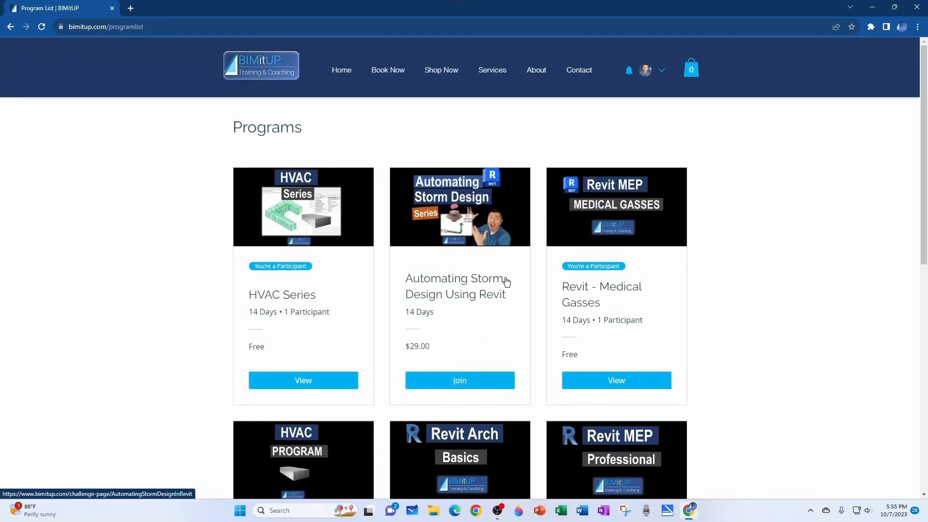